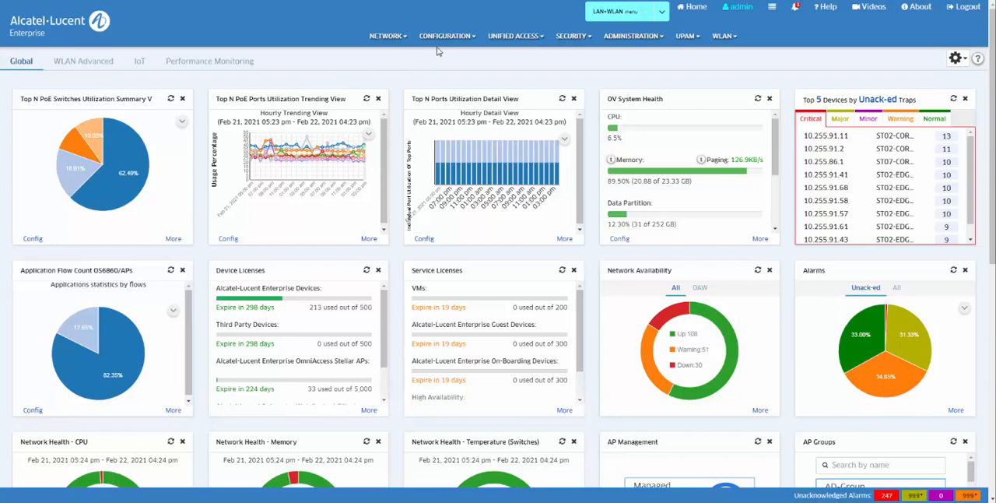
Navigate from the dashboard to the Services Configuration table under Configuration > Services.
click(445, 36)
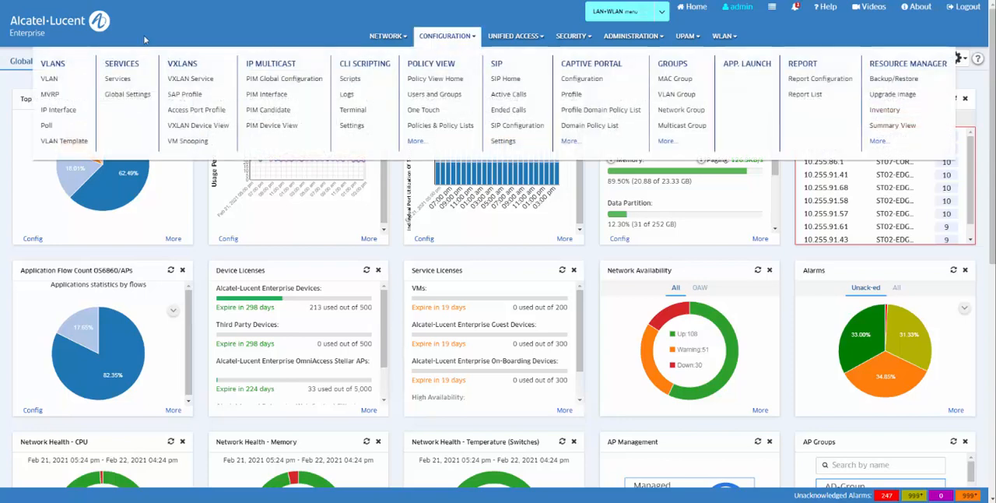
click(117, 77)
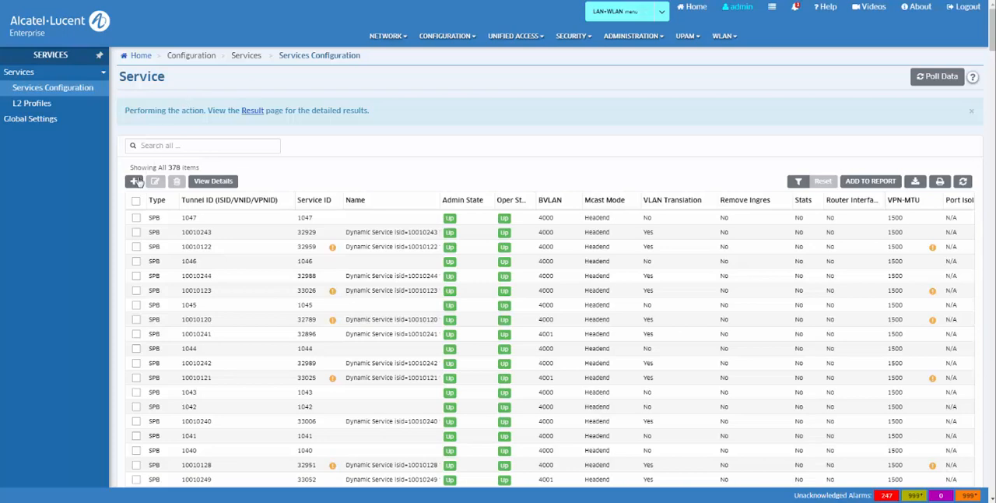
click(136, 180)
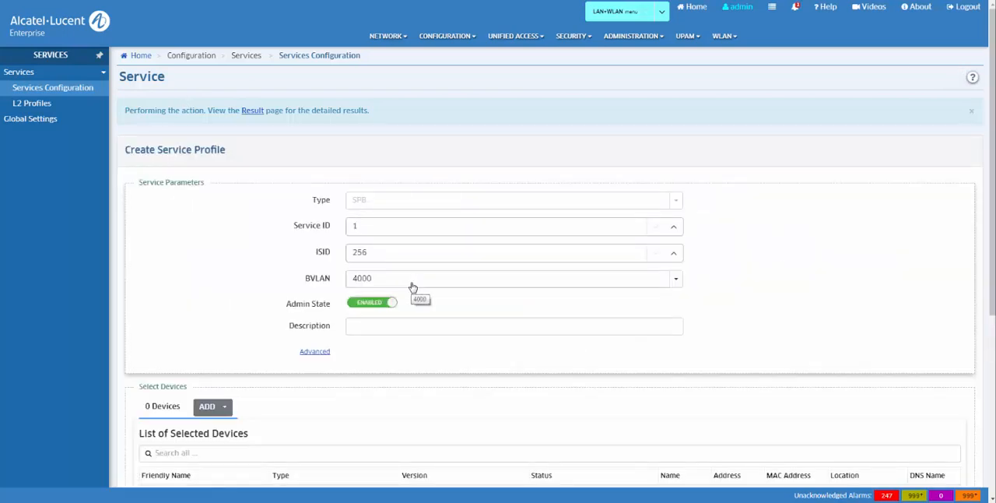
click(209, 112)
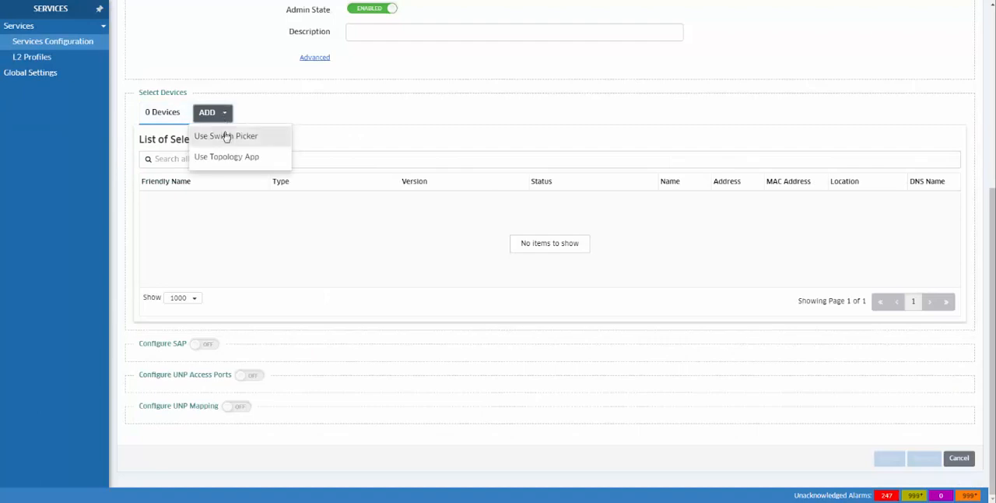
click(227, 136)
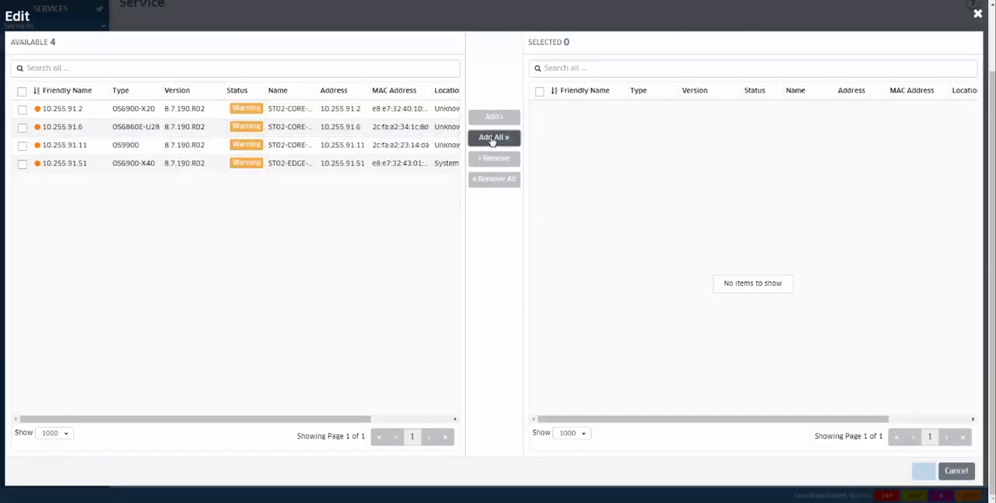
click(494, 137)
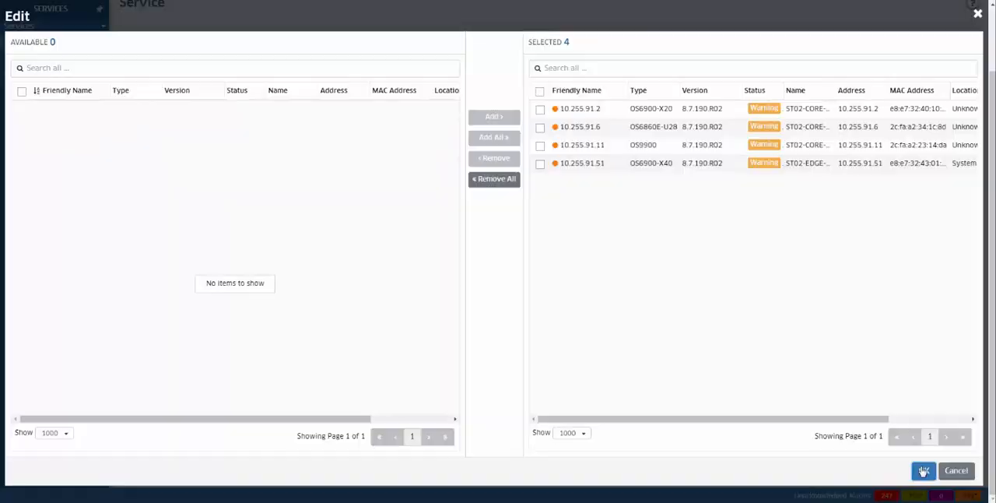
click(924, 470)
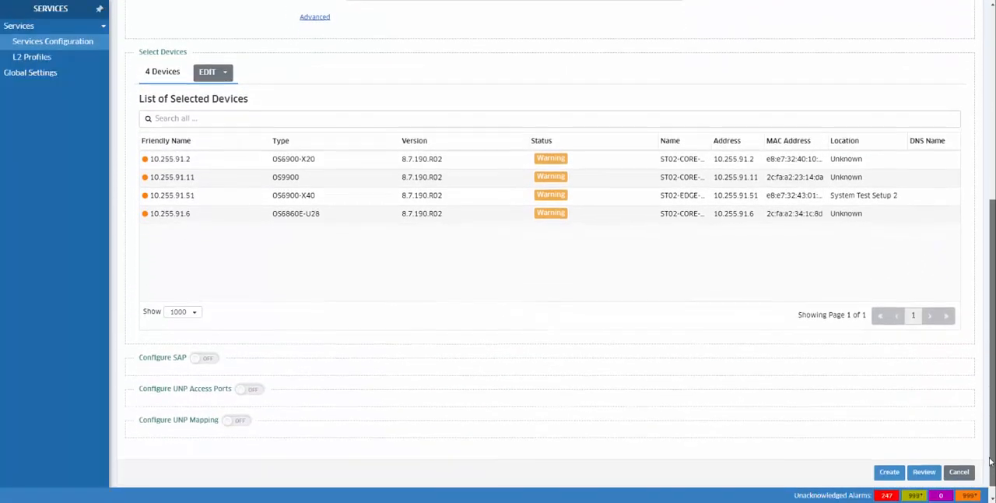
click(204, 358)
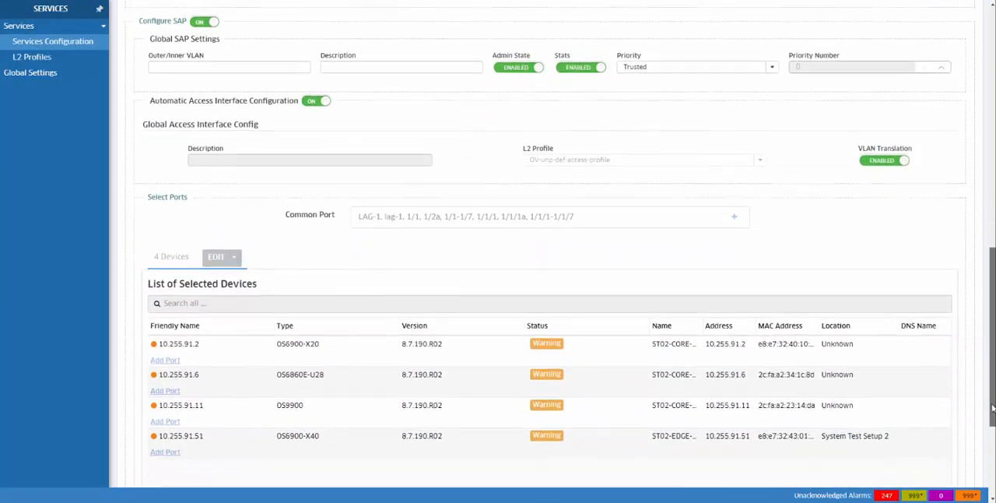
scroll(down, 3)
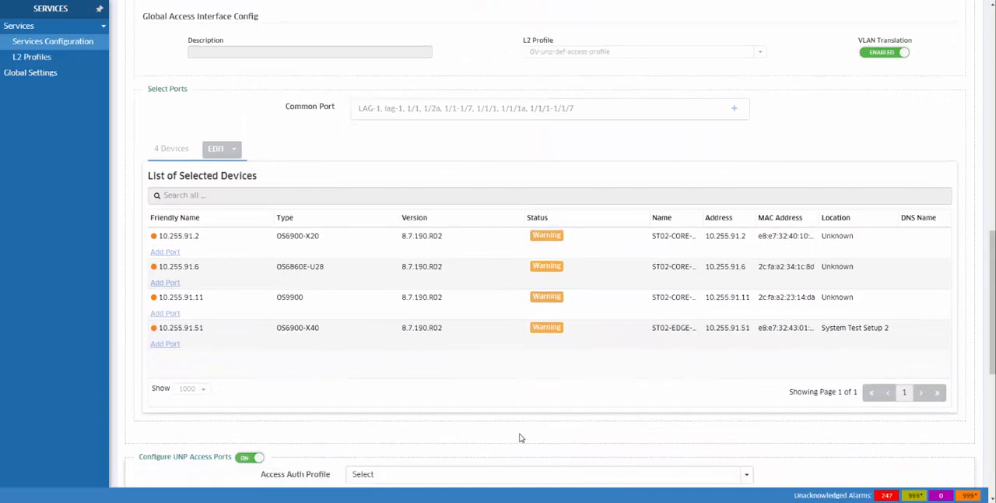
scroll(down, 3)
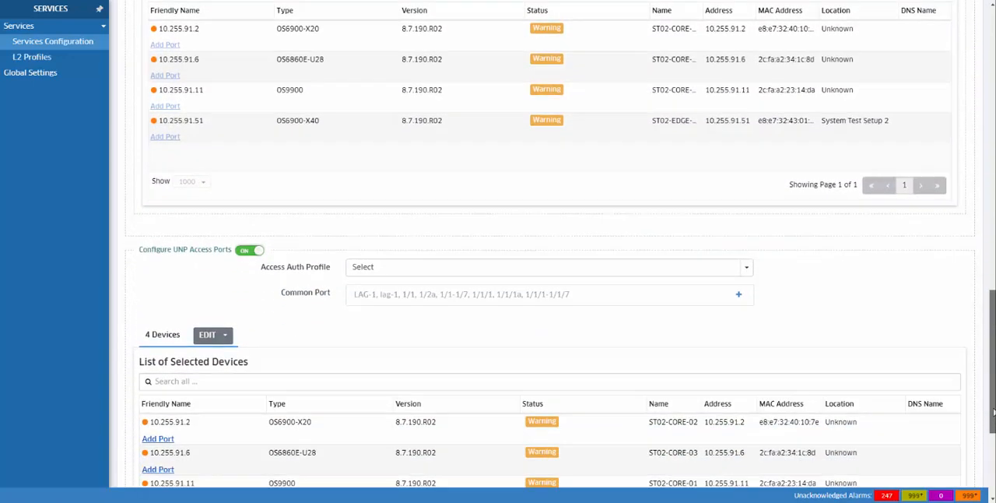
scroll(down, 3)
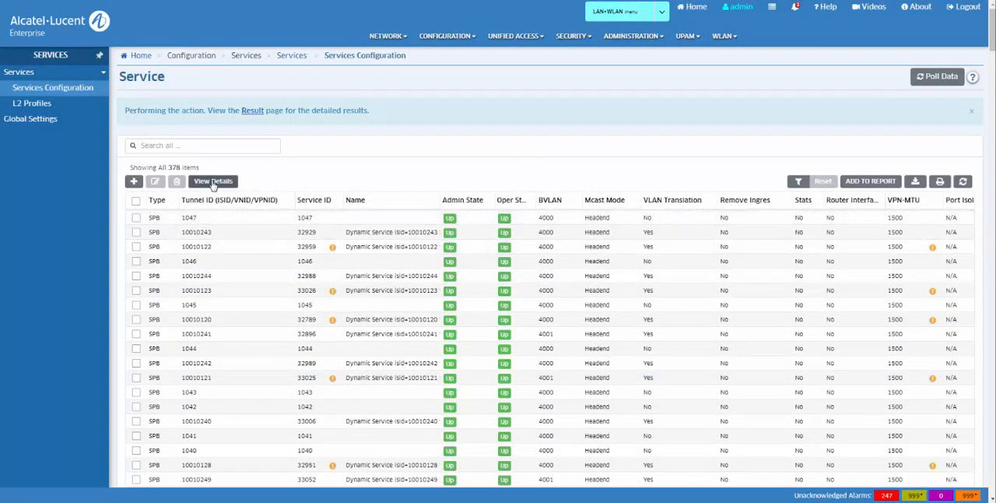
Show all-services details and switch from the Devices view to the SAP view.
click(212, 180)
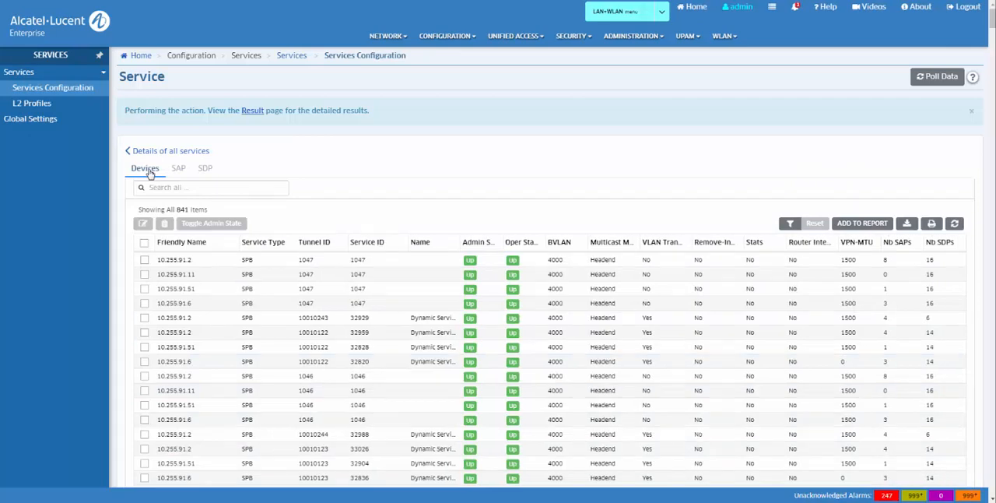
click(178, 168)
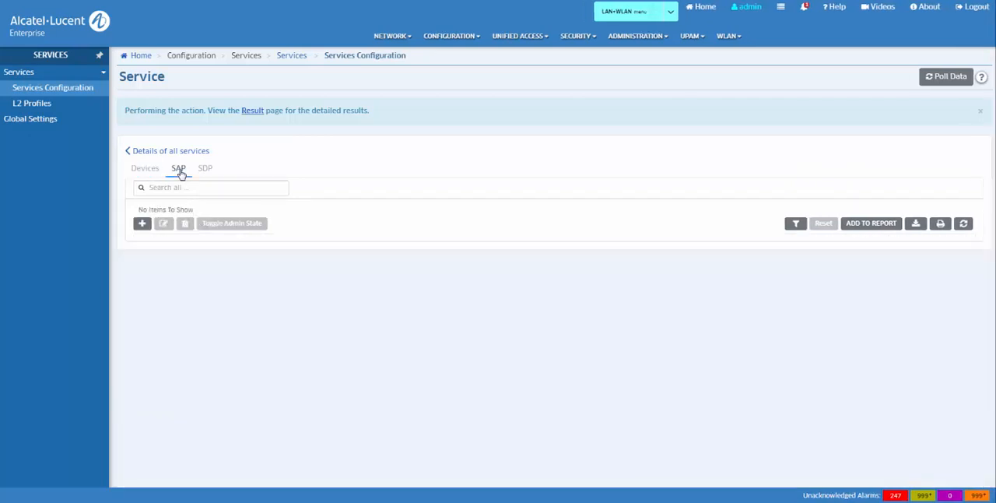
click(177, 168)
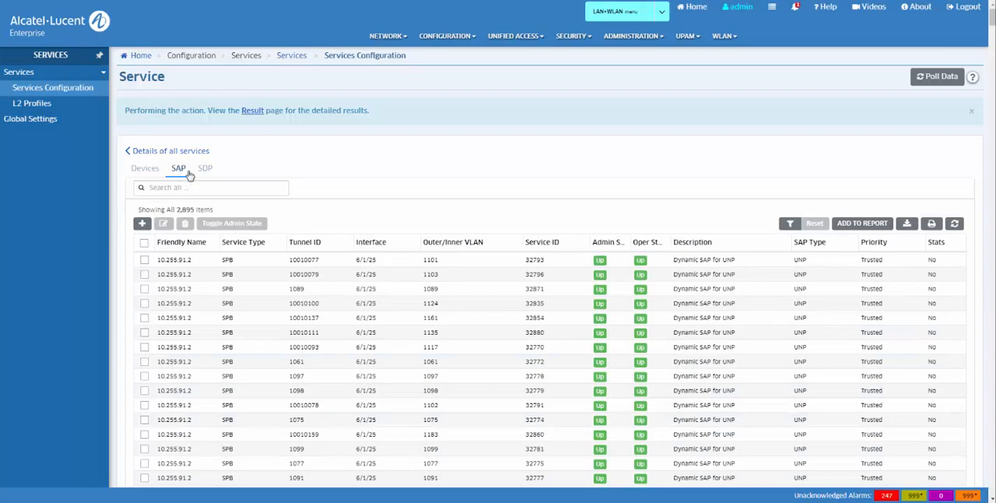
mouse_move(937, 76)
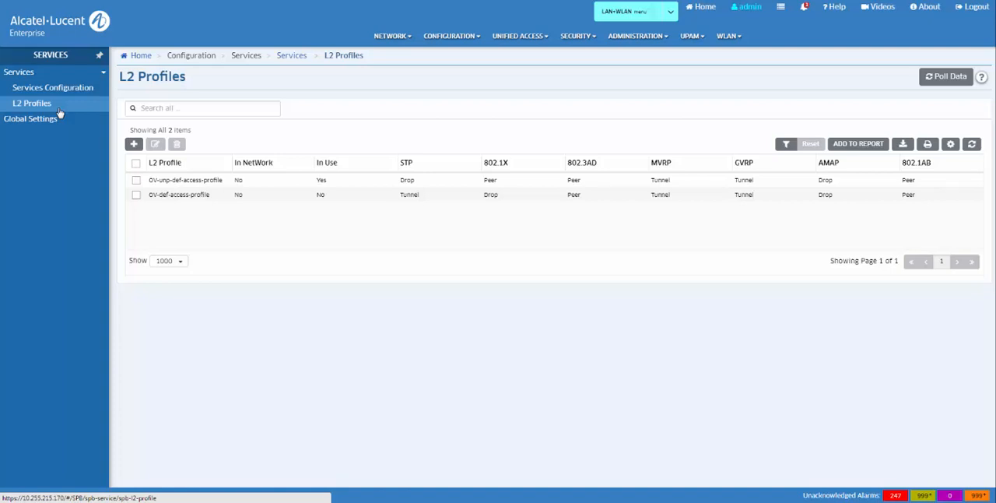
mouse_move(185, 181)
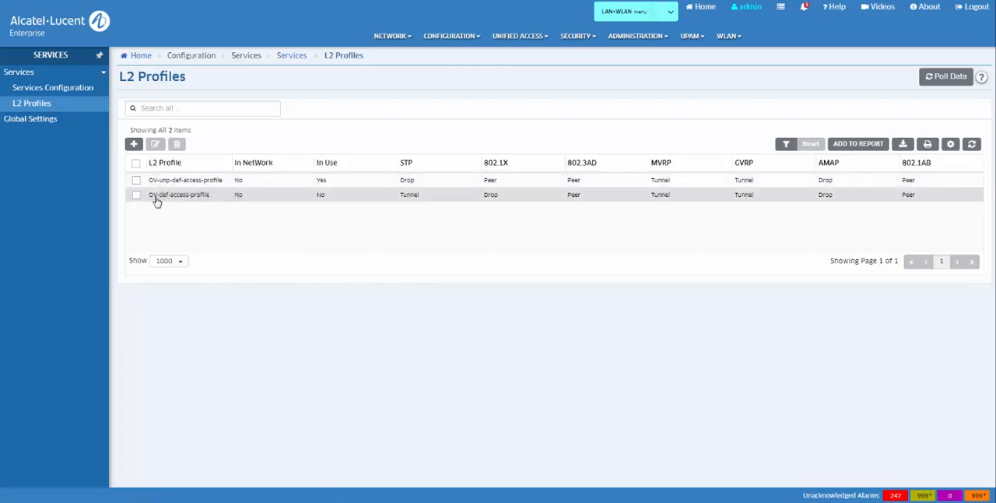
mouse_move(179, 195)
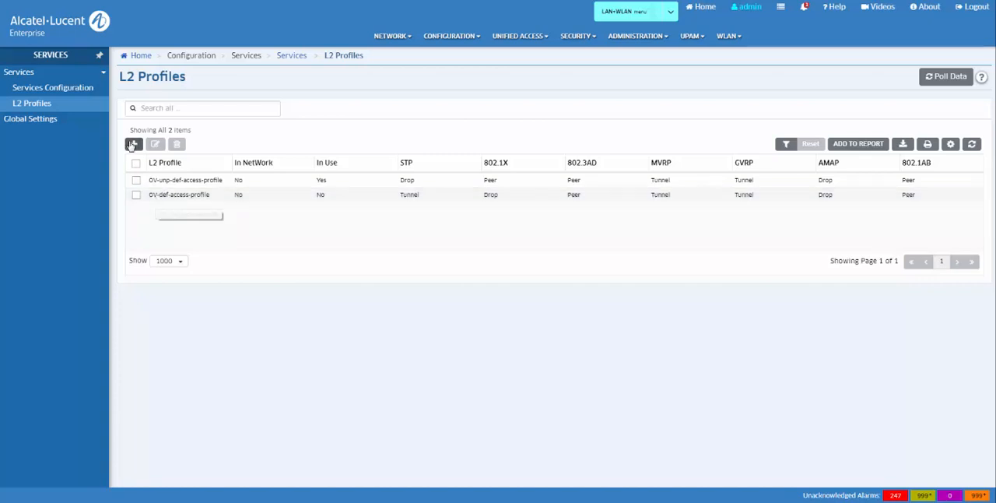
Create L2 profile 'My L2 Profile' with STP set to Drop and 802.1AB set to Peer.
click(134, 143)
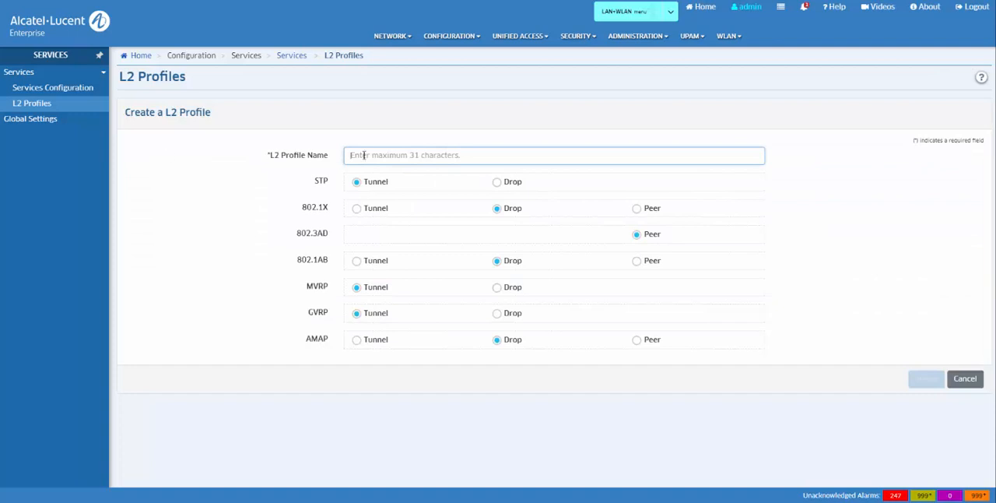
text(My ()
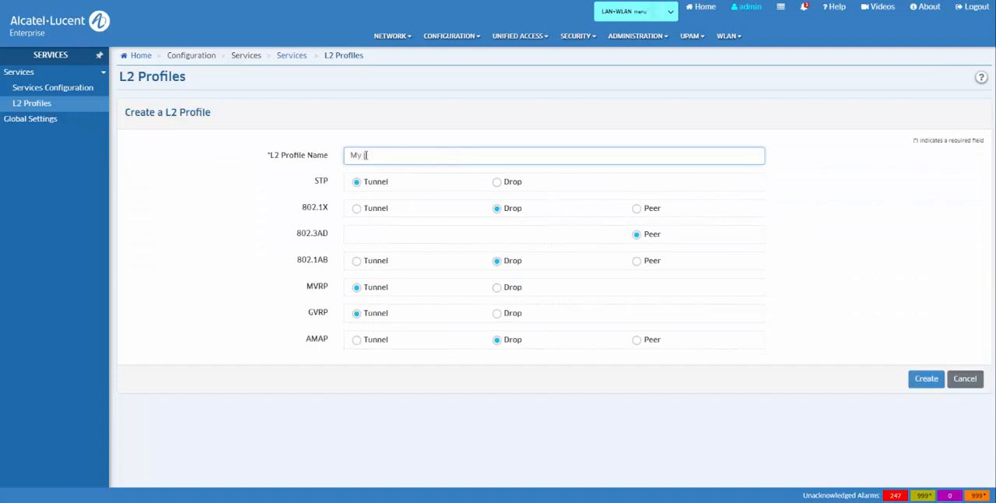
text(2 Profile)
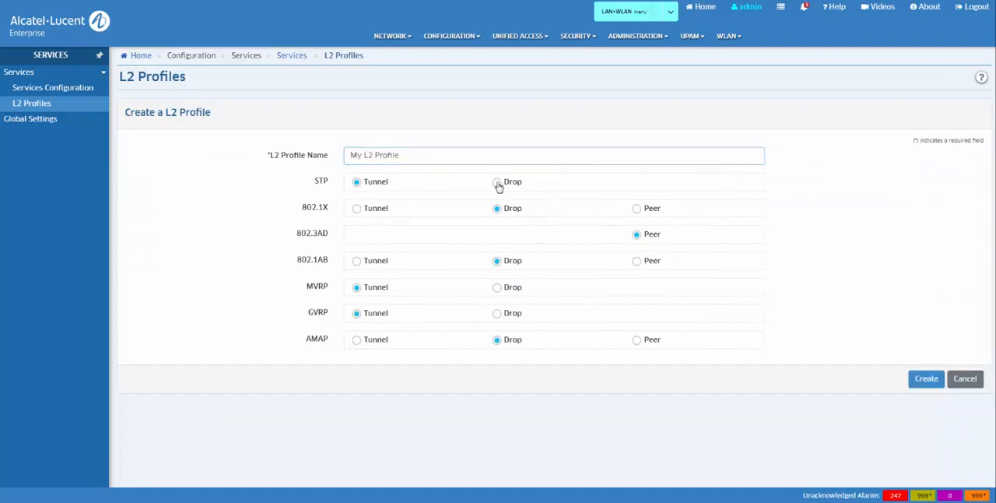
click(497, 180)
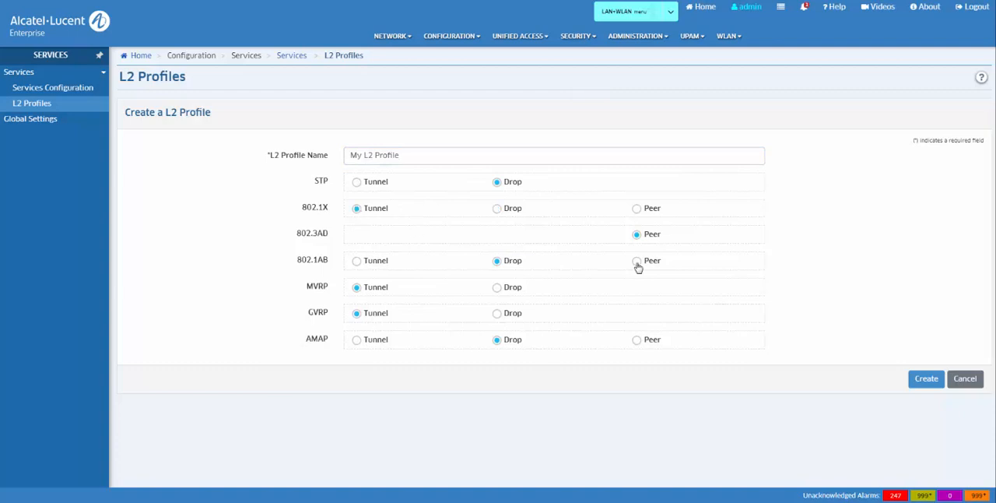
click(637, 261)
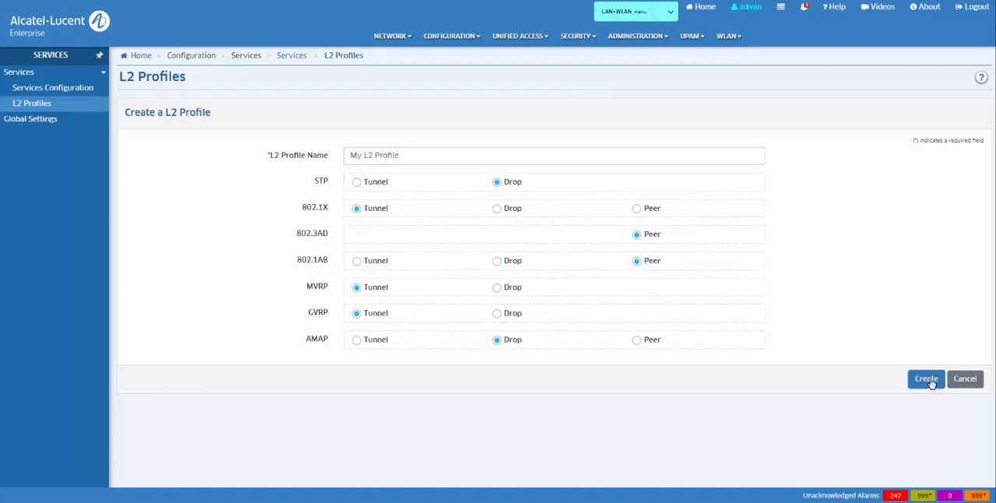
click(925, 378)
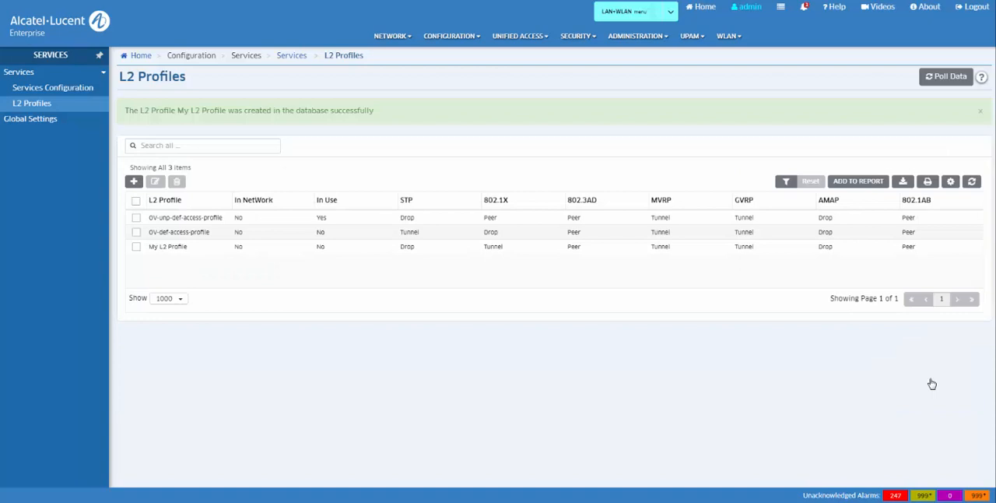
Dismiss the confirmation and show the Global Settings device list.
click(981, 109)
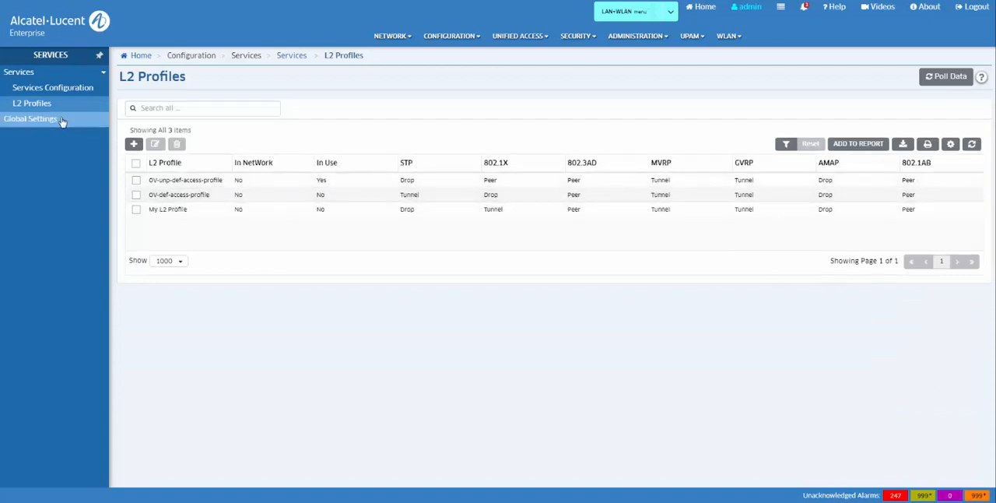
click(31, 118)
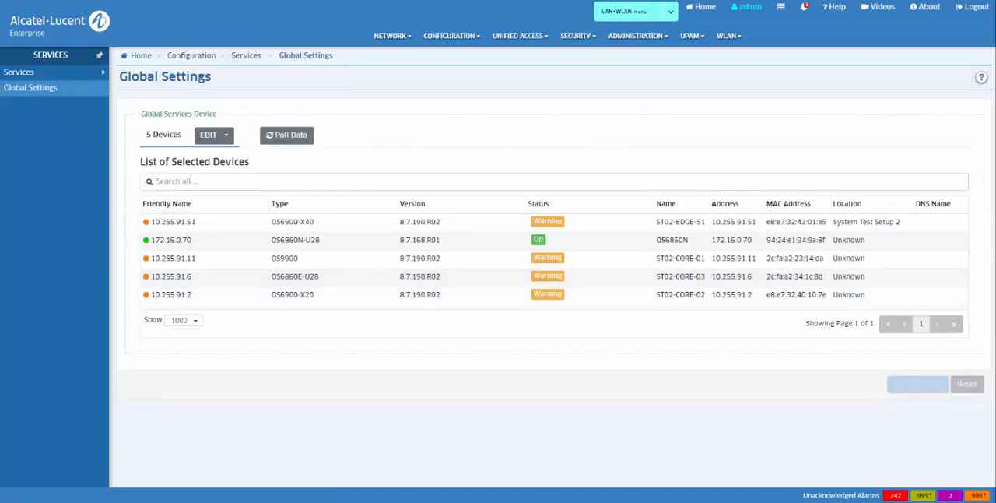